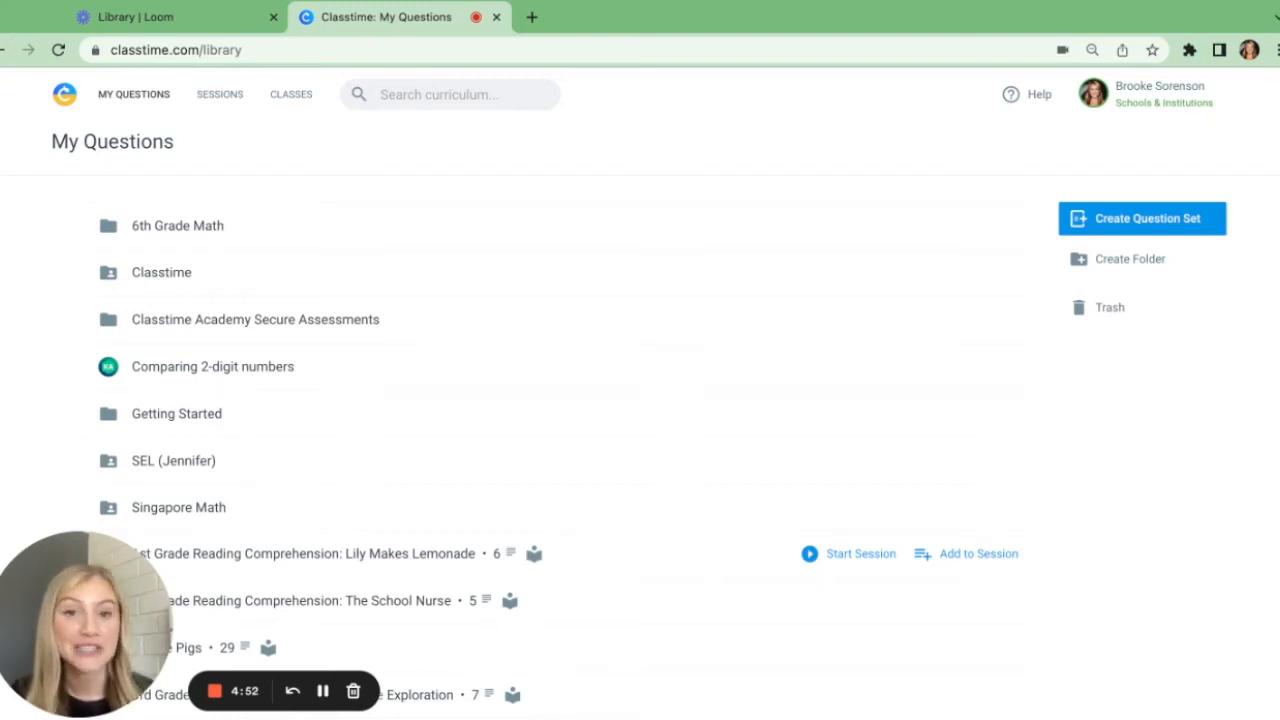
Bring up the curriculum search at the top of the My Questions library
click(450, 94)
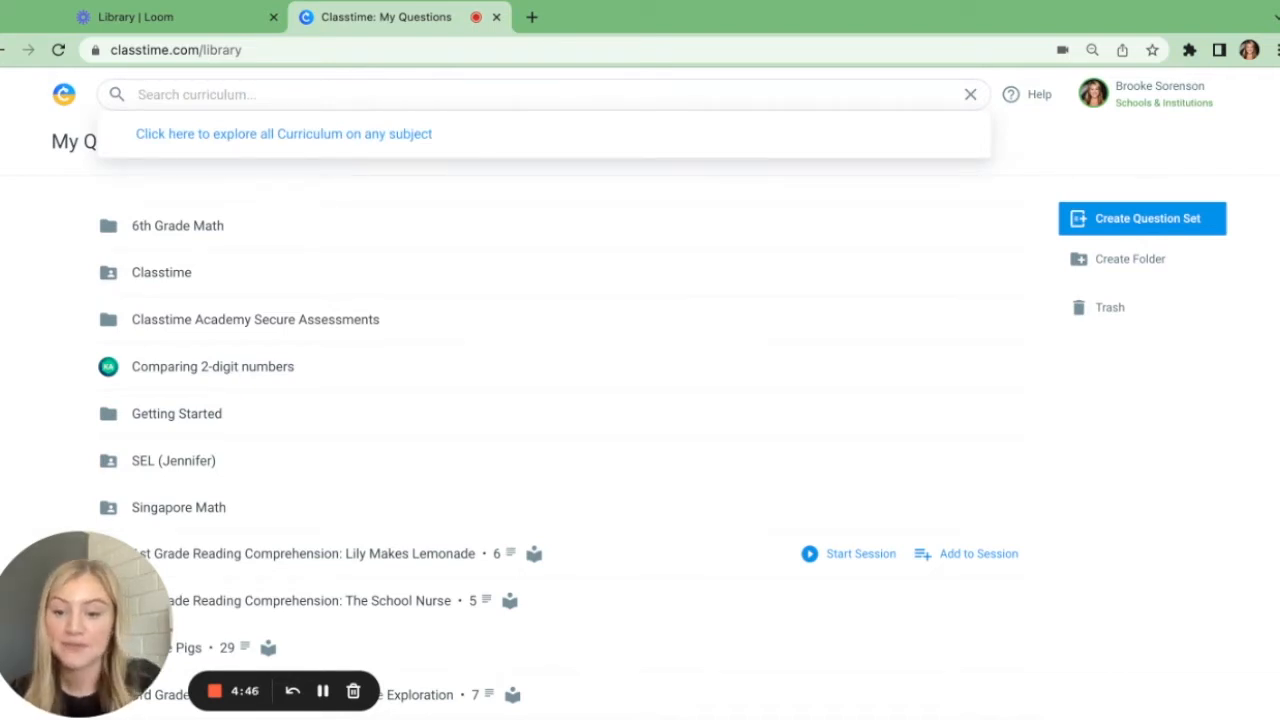
Search the curriculum for '4th grade' and open 4th Grade Reading Comprehension: Sequoyah
text(4th grade)
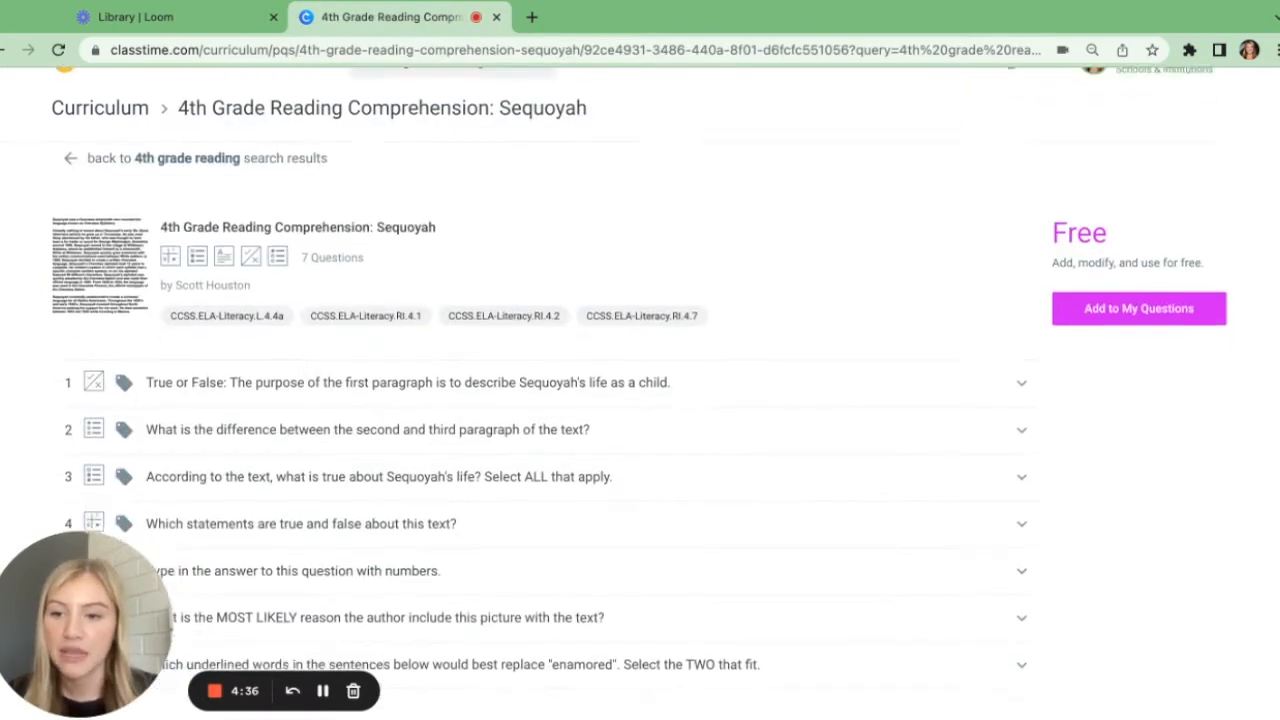
Preview question 1, then copy the seven-question Sequoyah set into My Questions
click(408, 382)
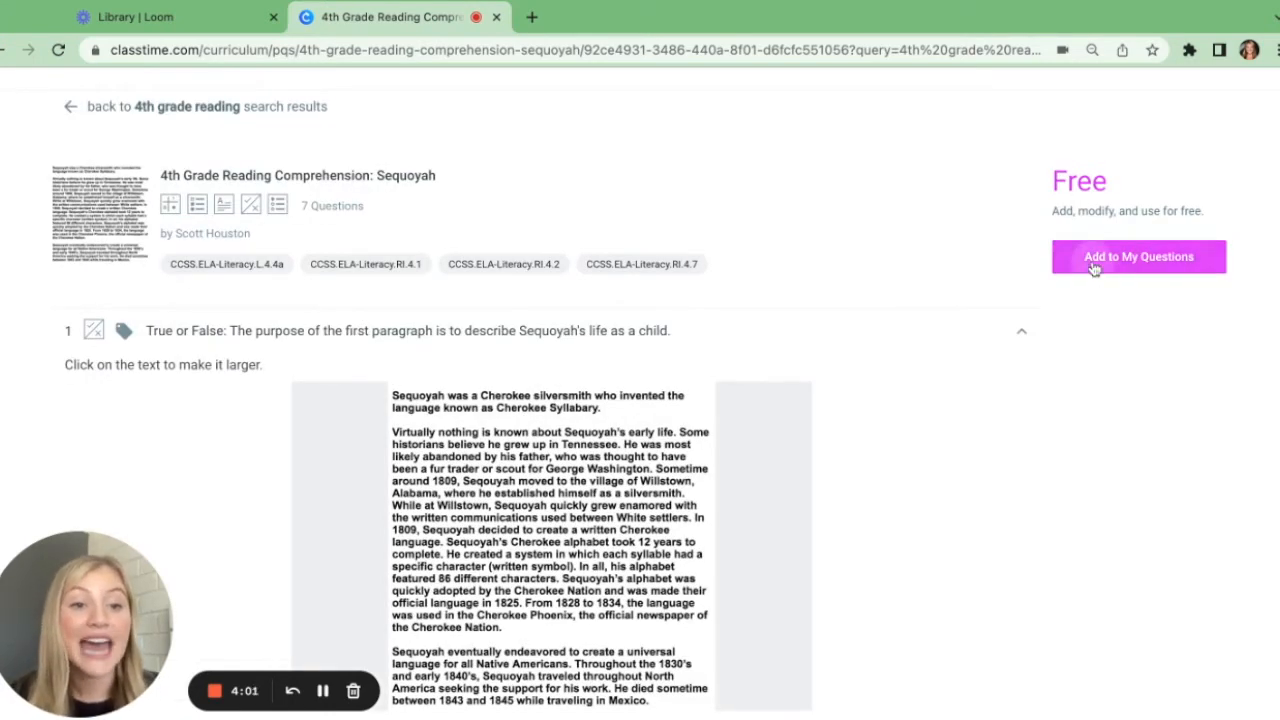
click(1138, 256)
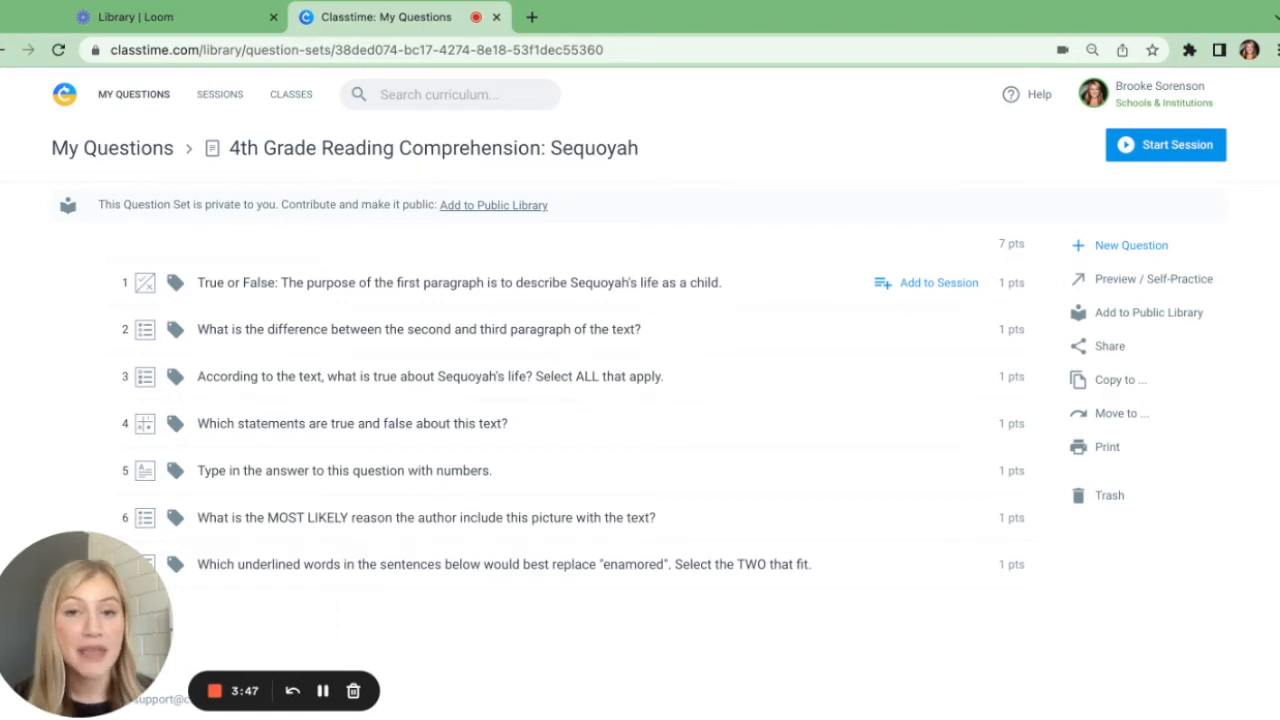
Select question 1 and open its True or False prompt in the editor
click(89, 282)
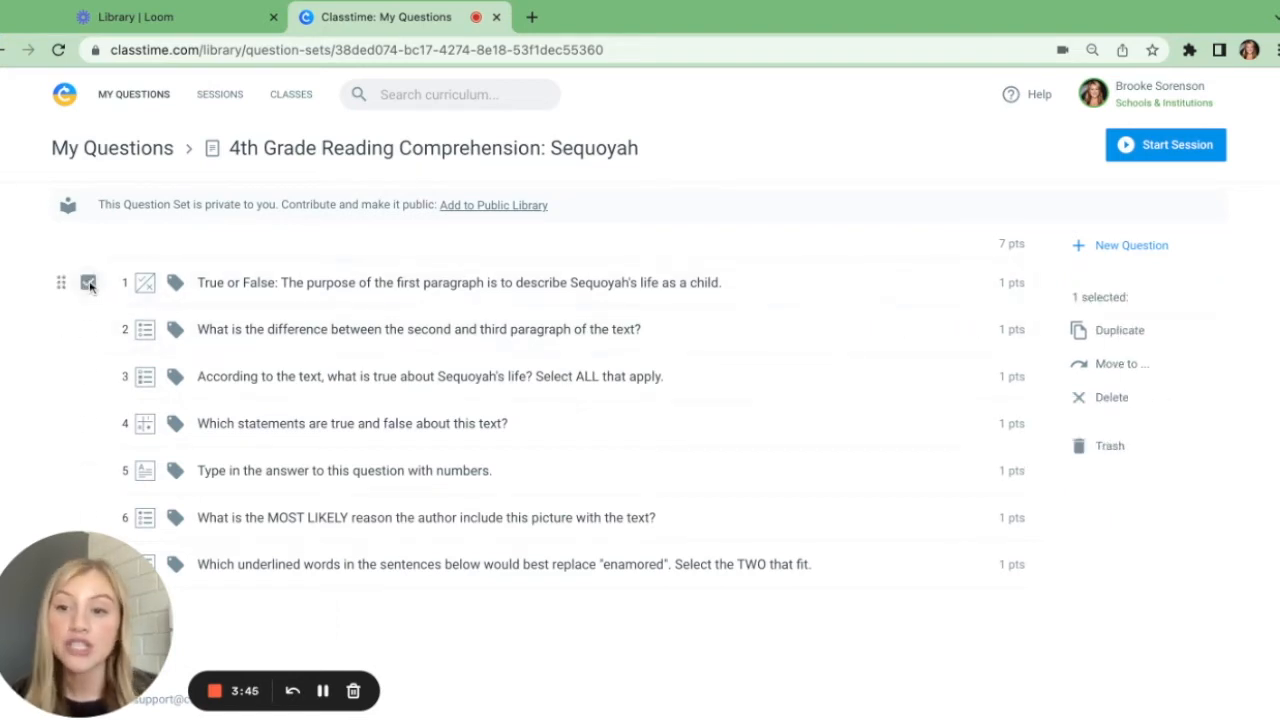
click(88, 376)
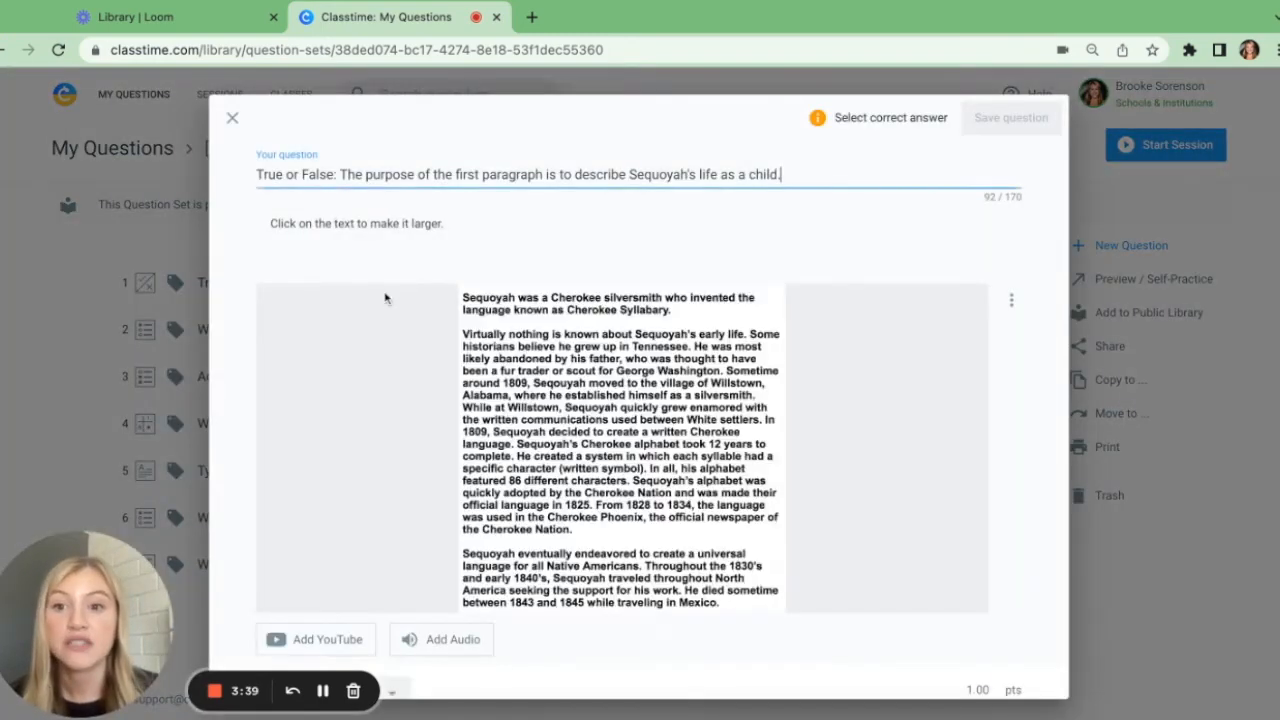
Mark question 1's correct answer, keep it True or False, and close the editor
click(1011, 300)
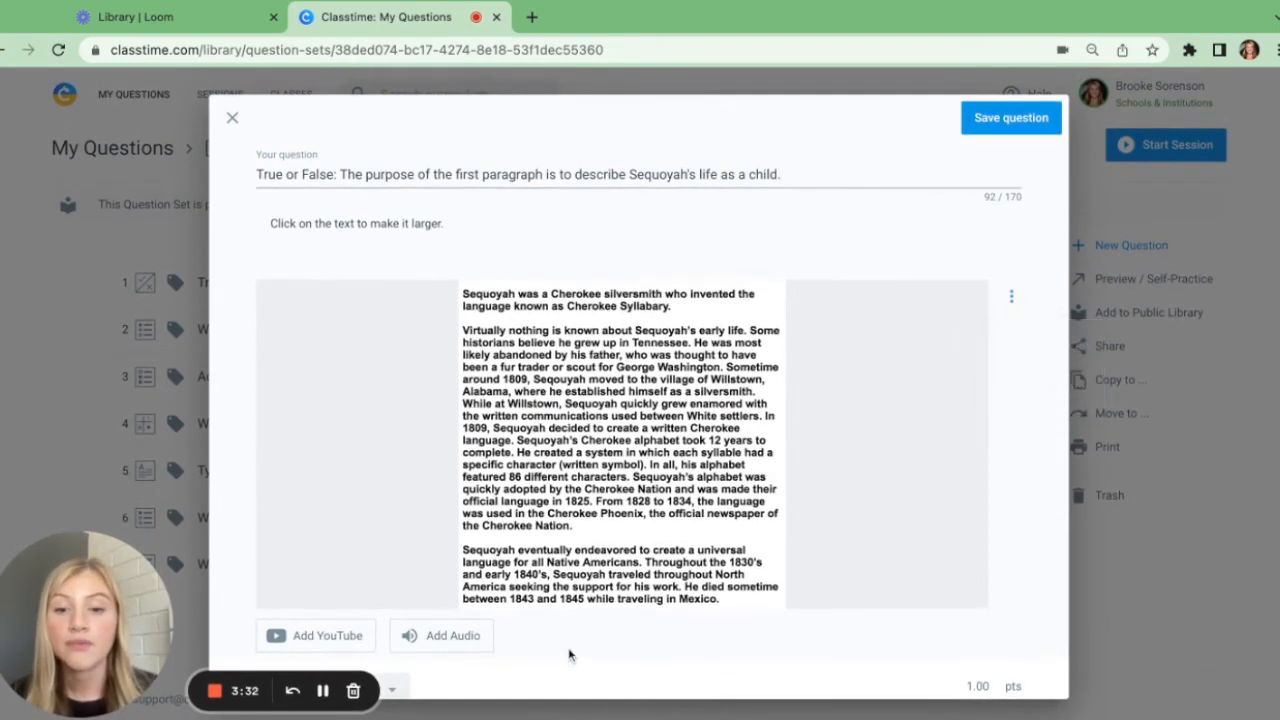
click(329, 174)
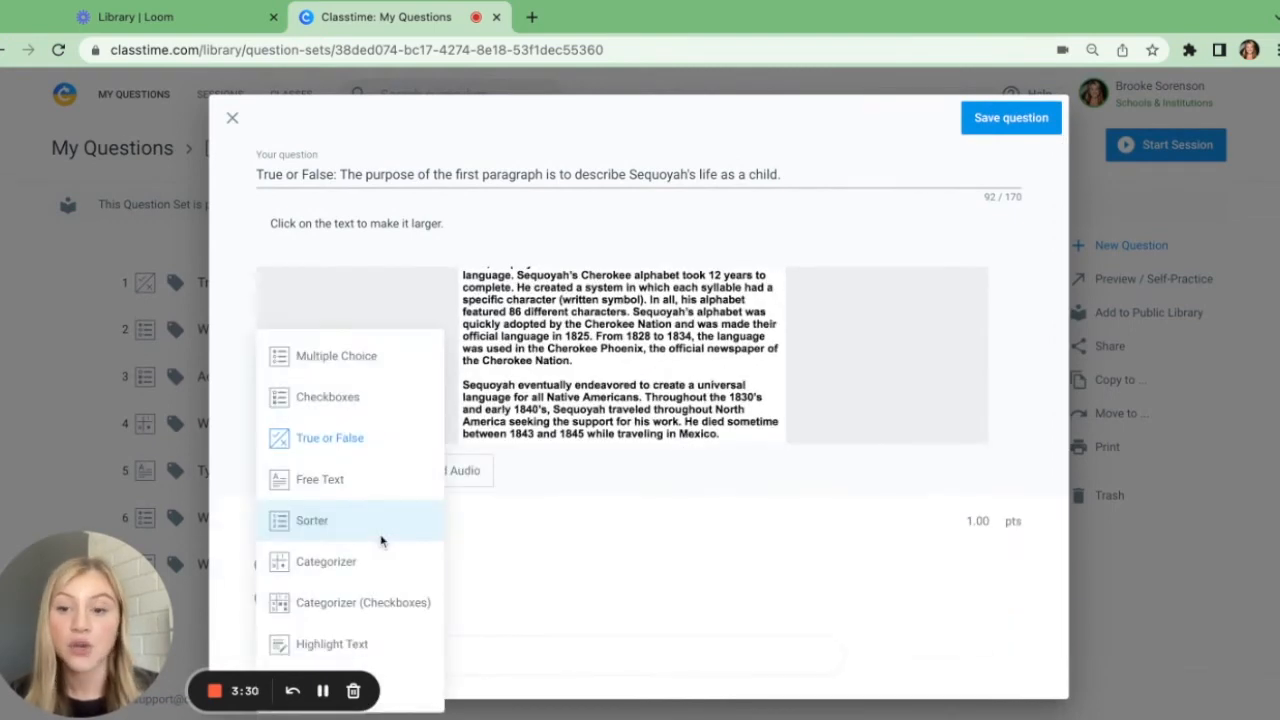
click(232, 117)
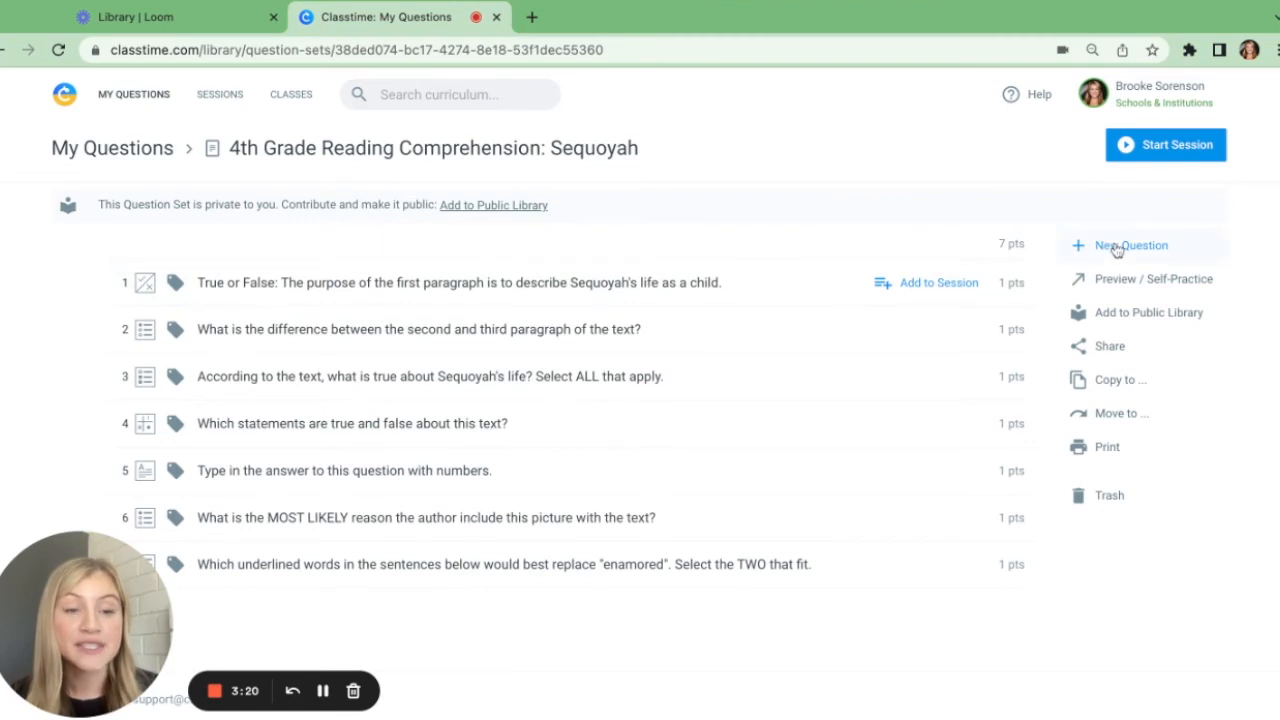
Add an eighth Multiple Choice question, 'Pick from the answers below', and start a session
click(1130, 245)
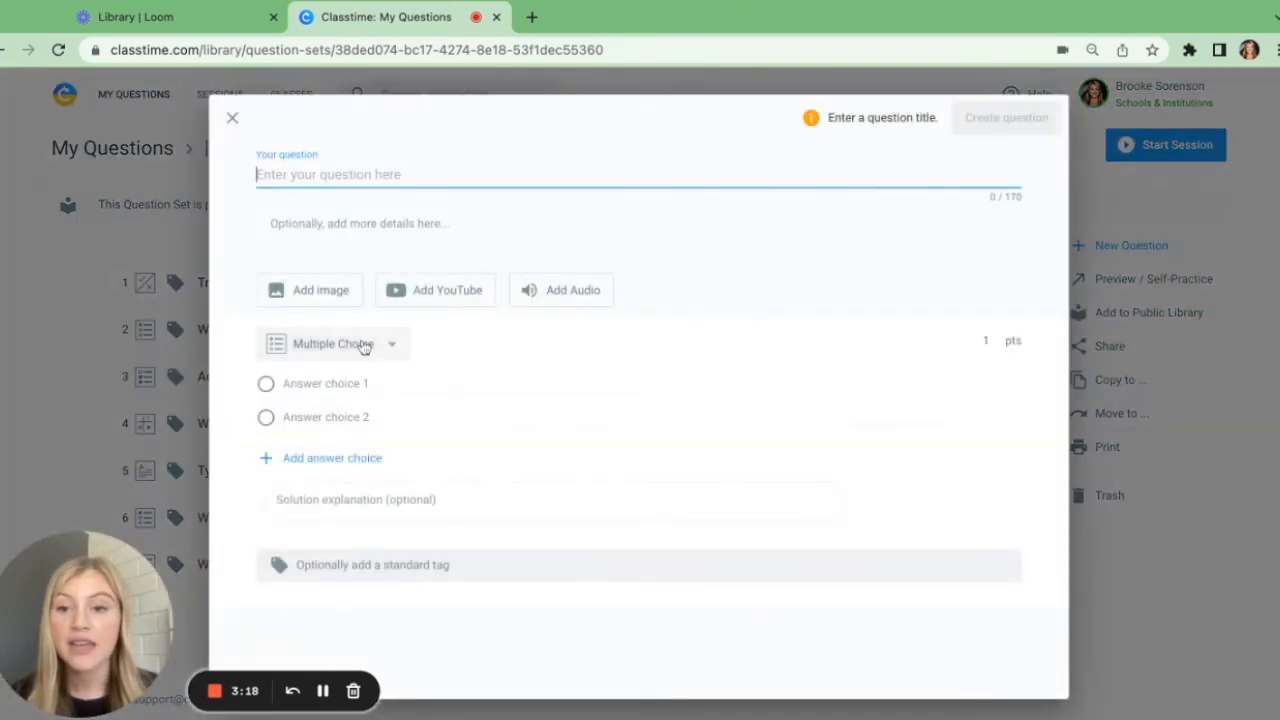
click(333, 343)
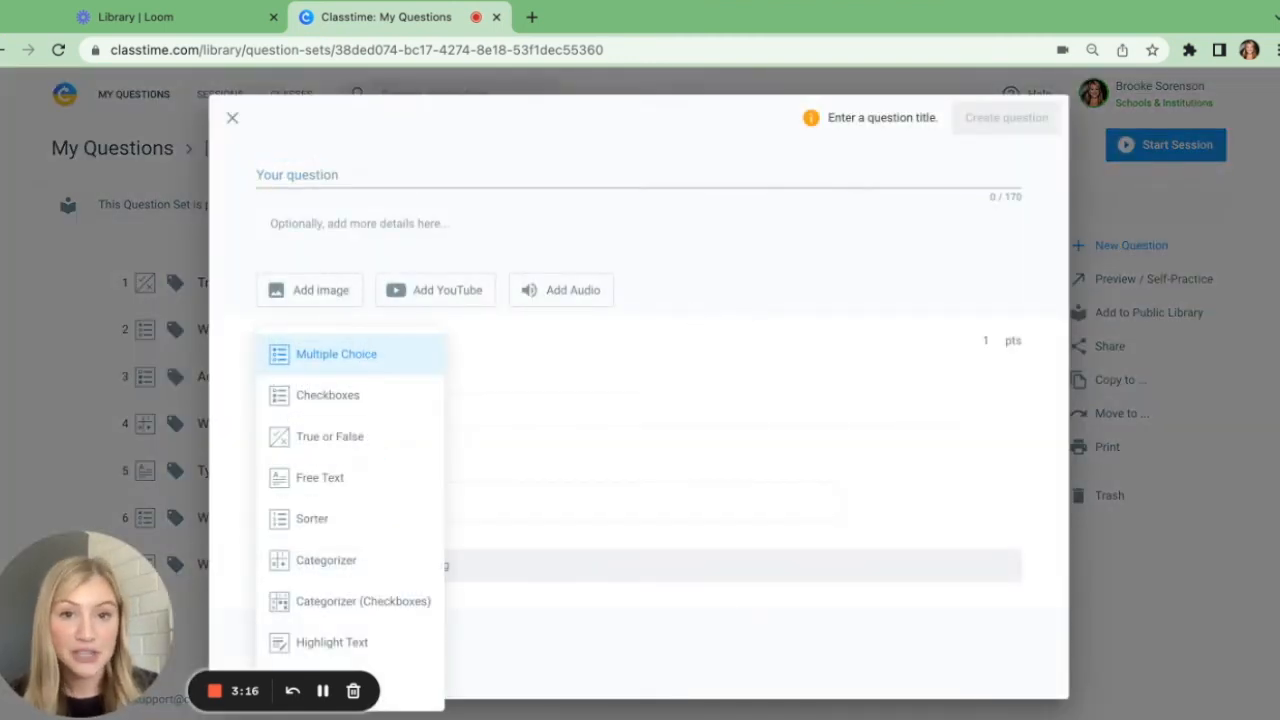
click(232, 117)
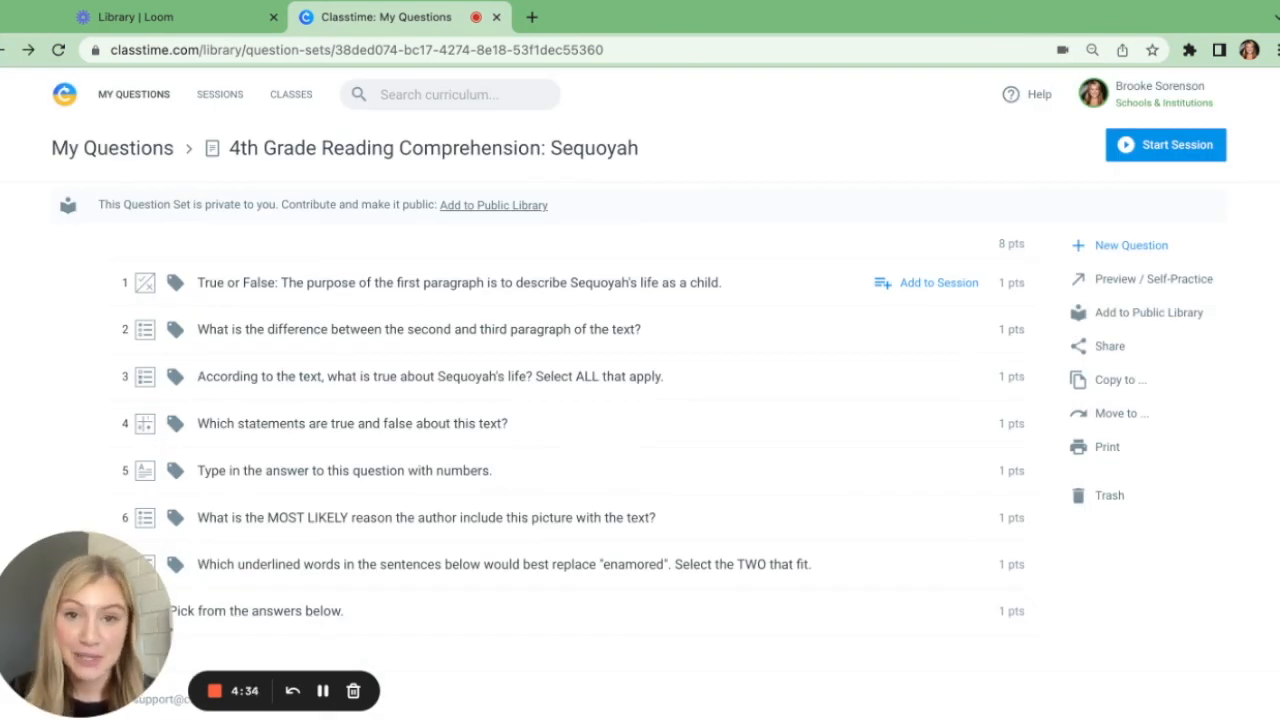
click(1165, 144)
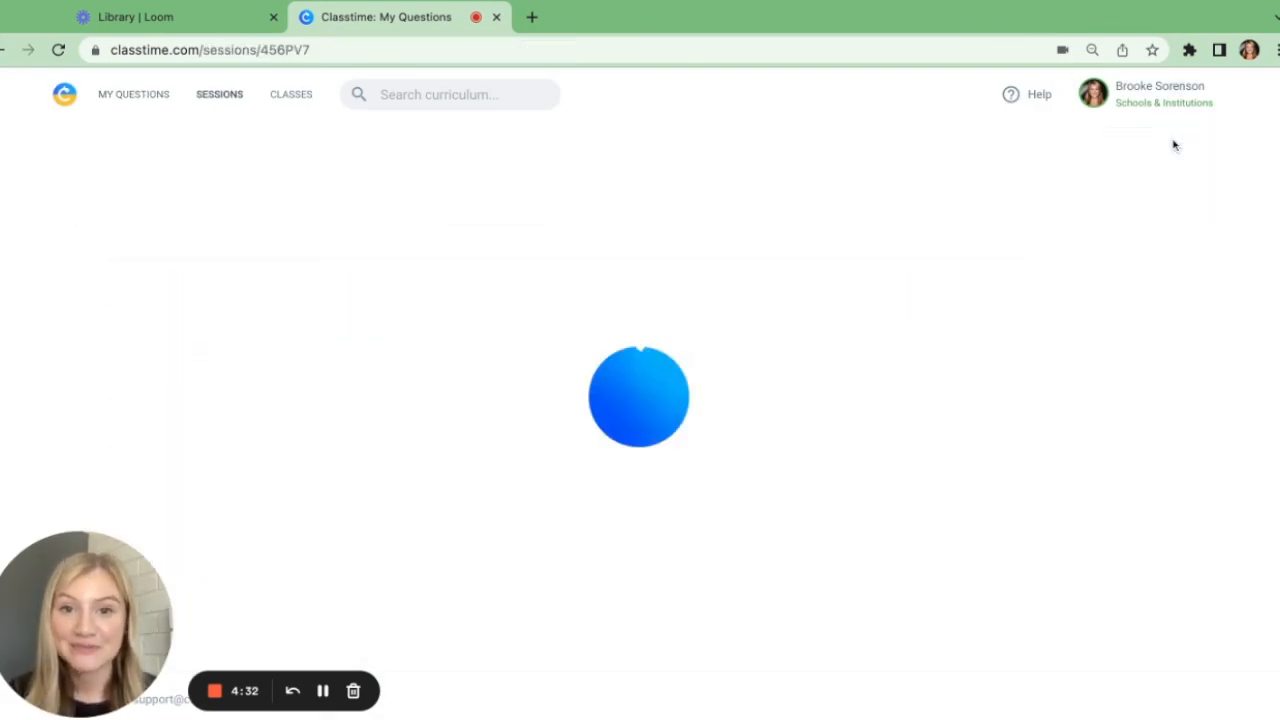